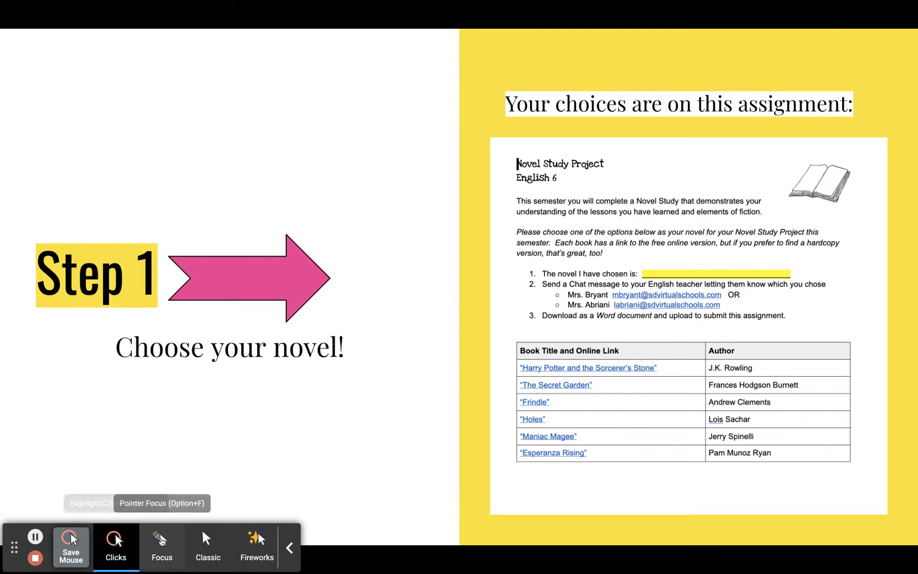
# - Advance the slideshow past the Start Reading image slide to the 'Hints: Fill in every slide' slide
pyautogui.click(162, 546)
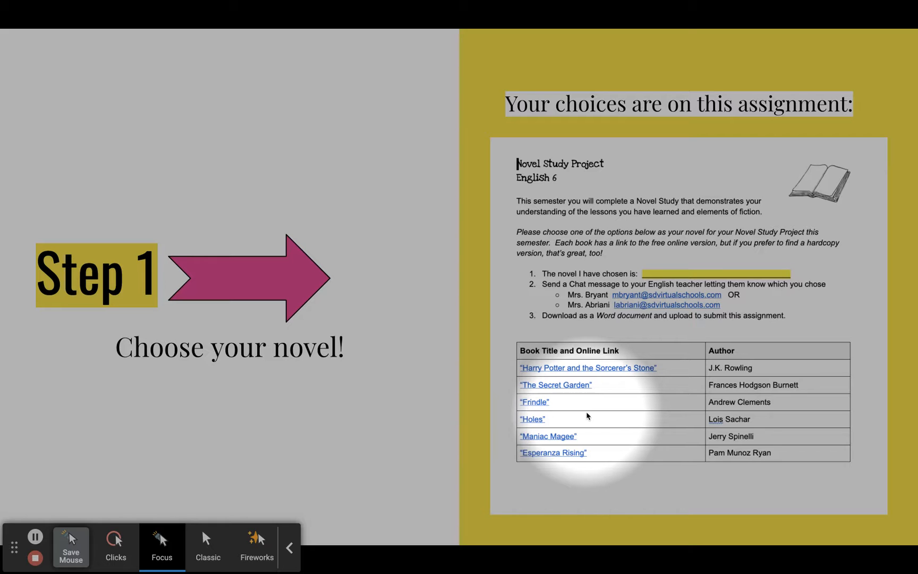
pyautogui.moveTo(583, 417)
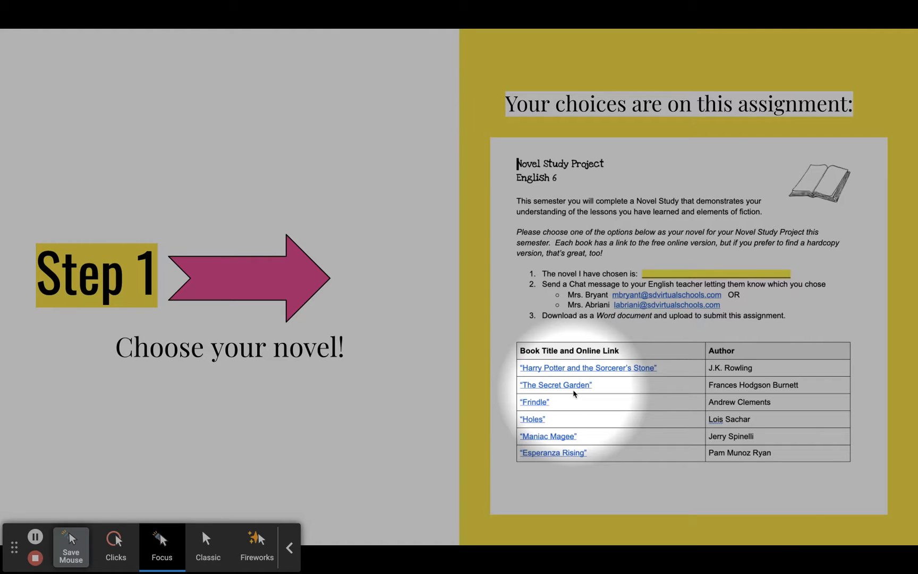
pyautogui.moveTo(578, 399)
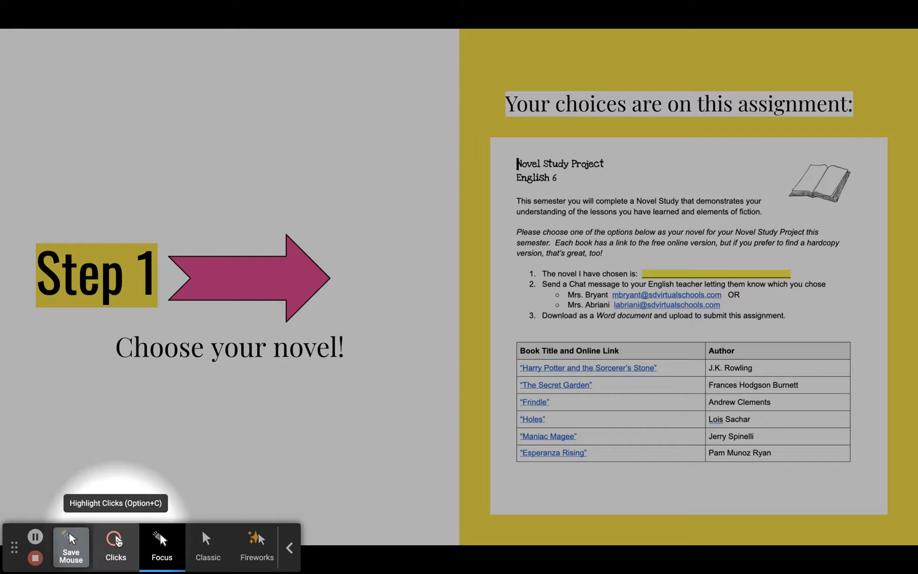
pyautogui.click(115, 547)
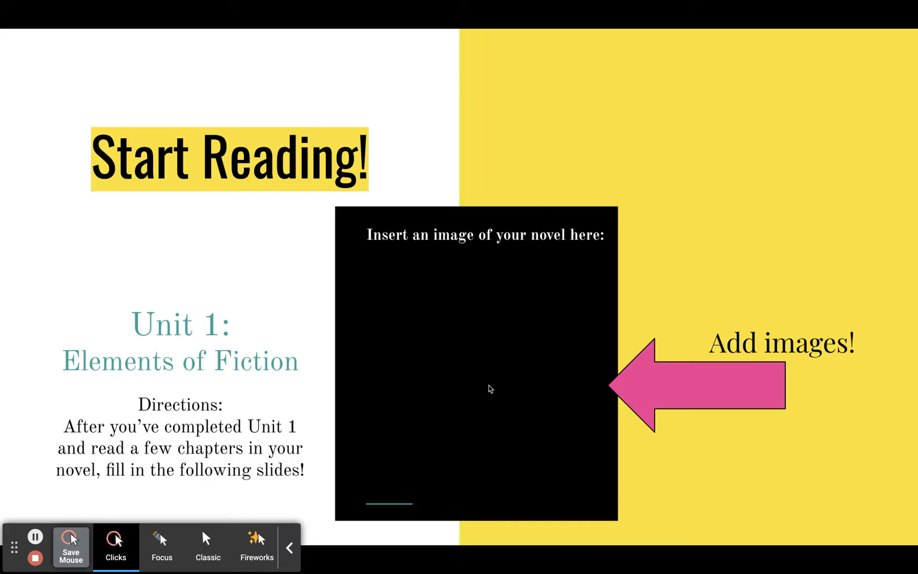
pyautogui.moveTo(507, 383)
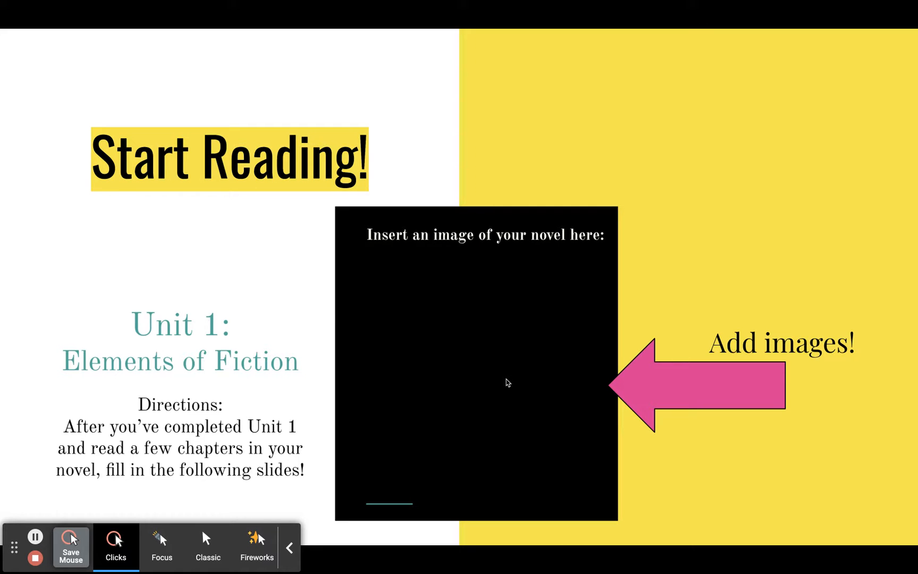
pyautogui.moveTo(550, 311)
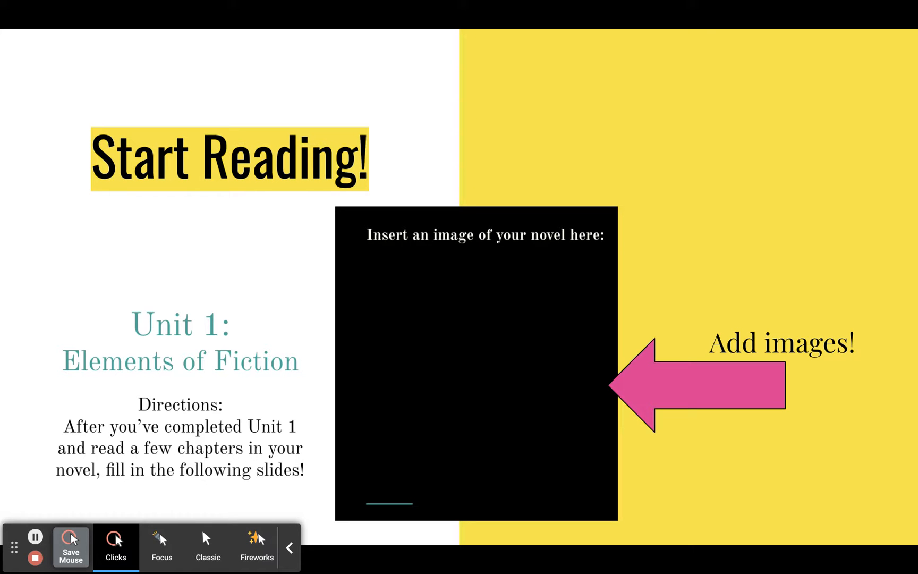
pyautogui.moveTo(415, 340)
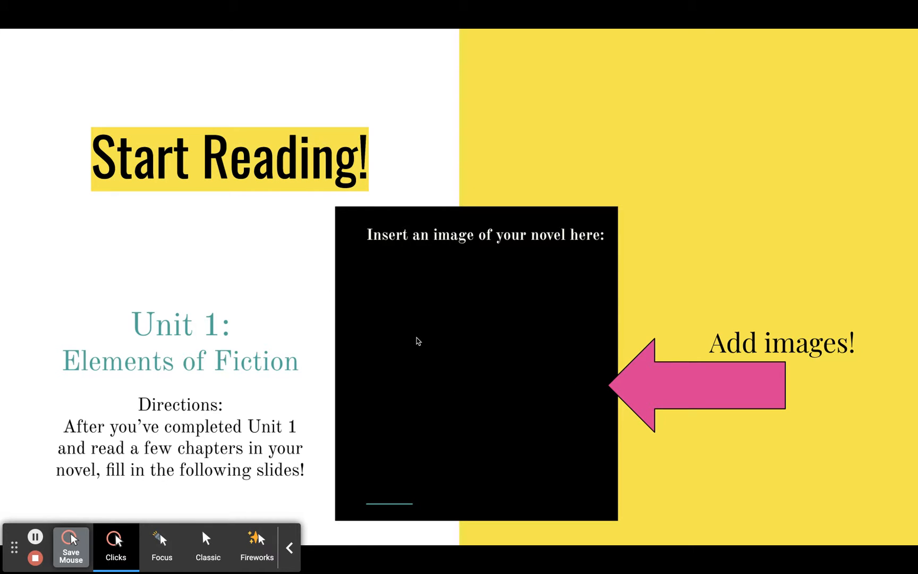
pyautogui.moveTo(421, 340)
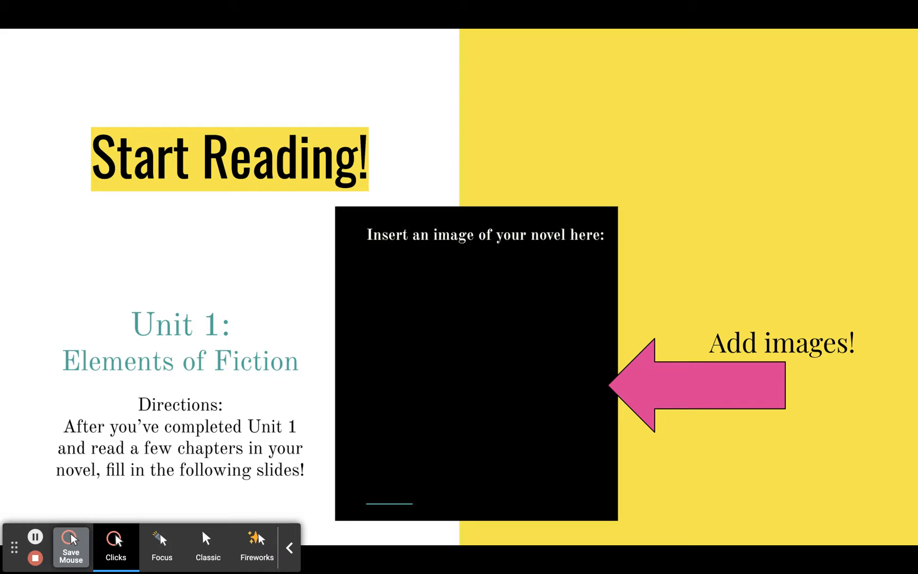
pyautogui.moveTo(442, 255)
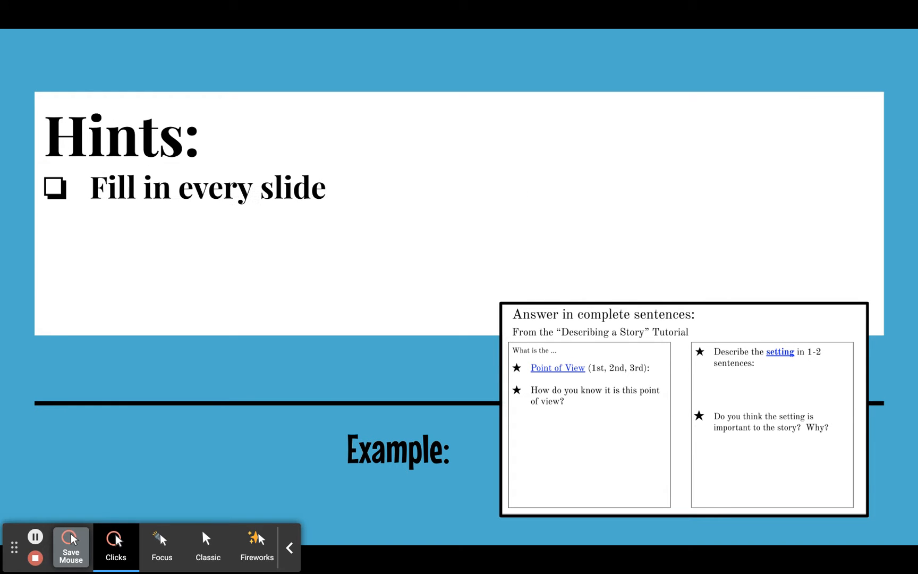
pyautogui.moveTo(694, 349)
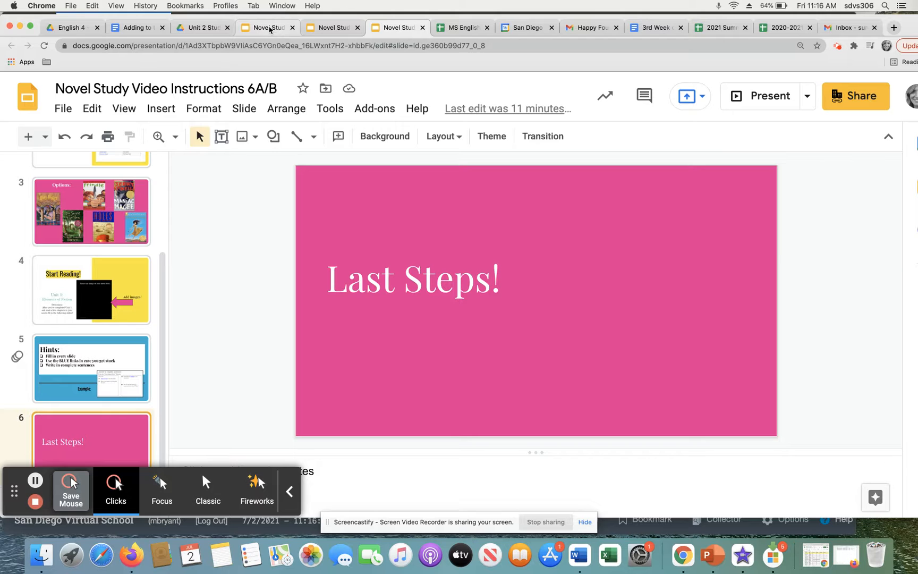
# - Switch to the 'Novel Study: Unit 1 Eng 6A' template deck and start presenting it
pyautogui.click(332, 28)
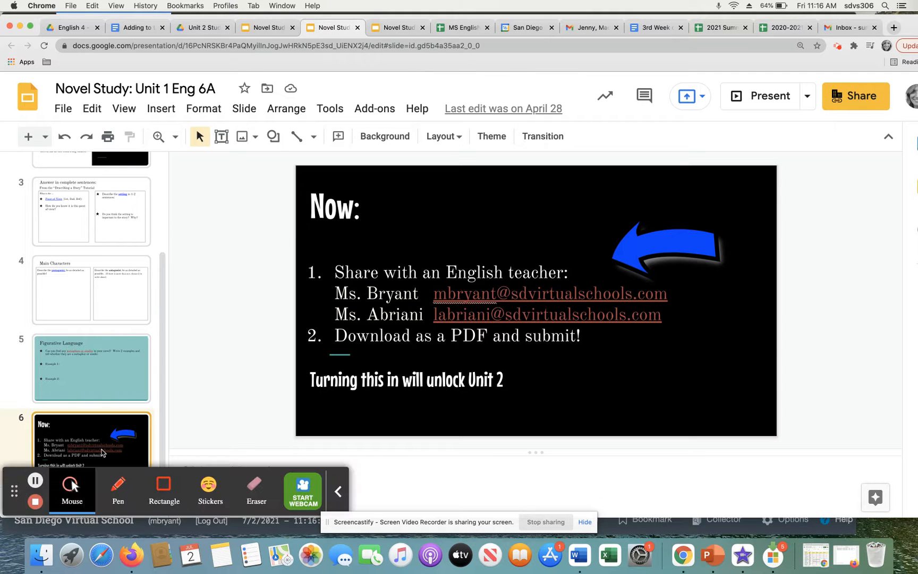
pyautogui.moveTo(769, 96)
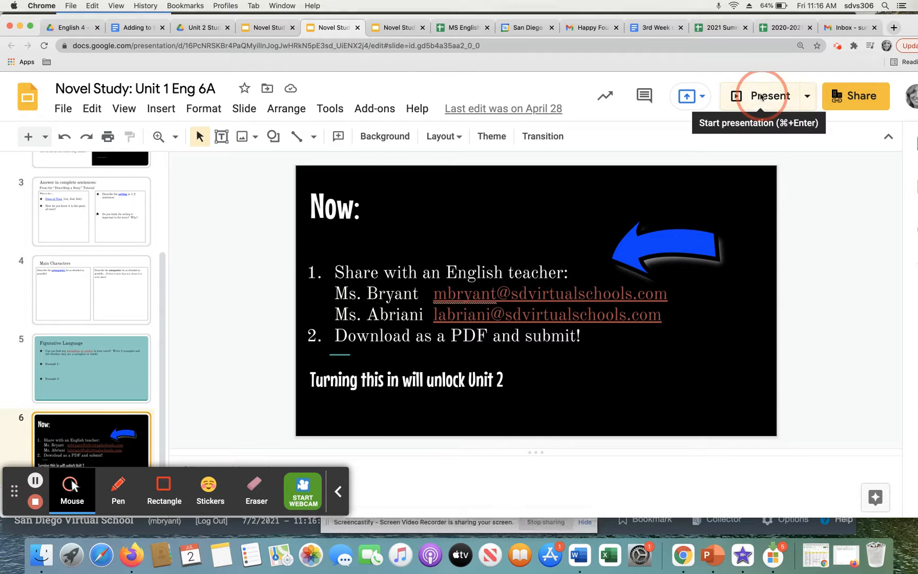
pyautogui.click(769, 96)
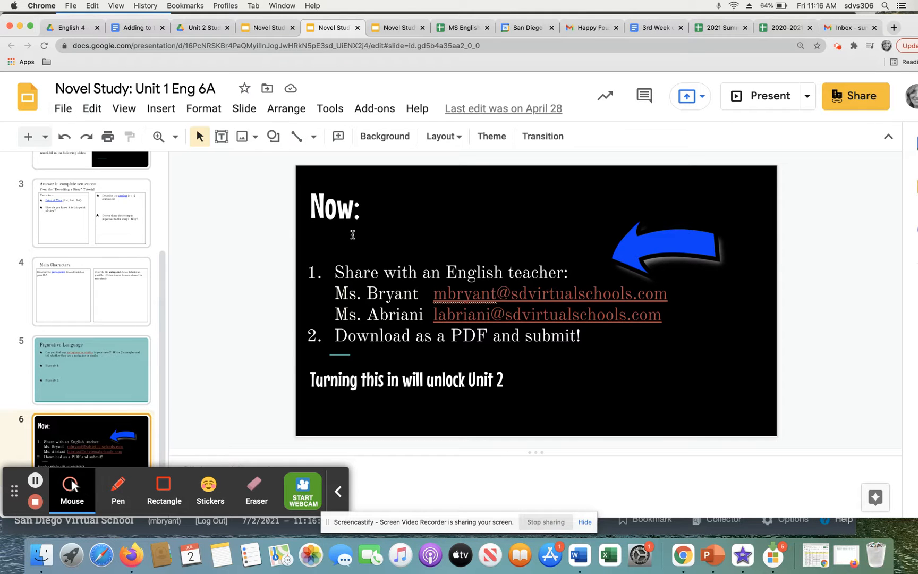
pyautogui.click(91, 214)
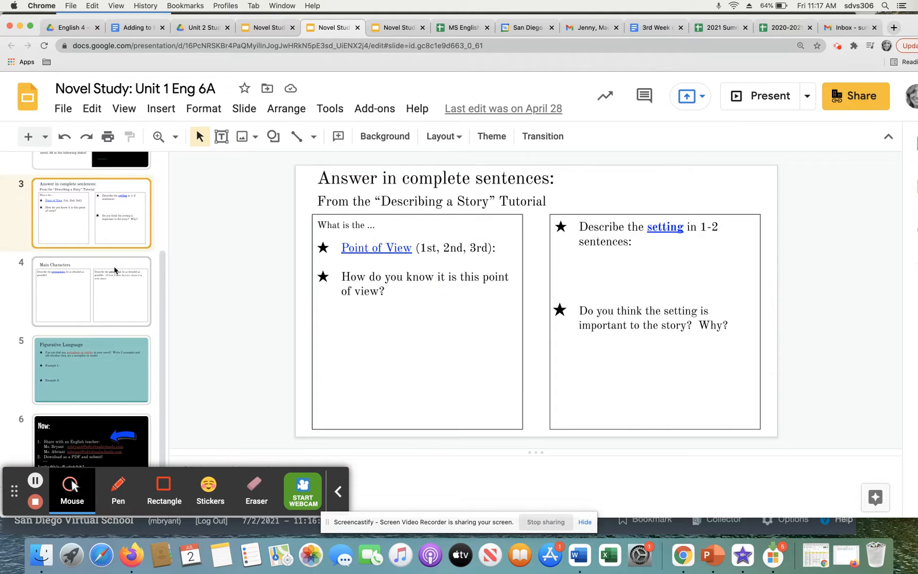
pyautogui.click(91, 370)
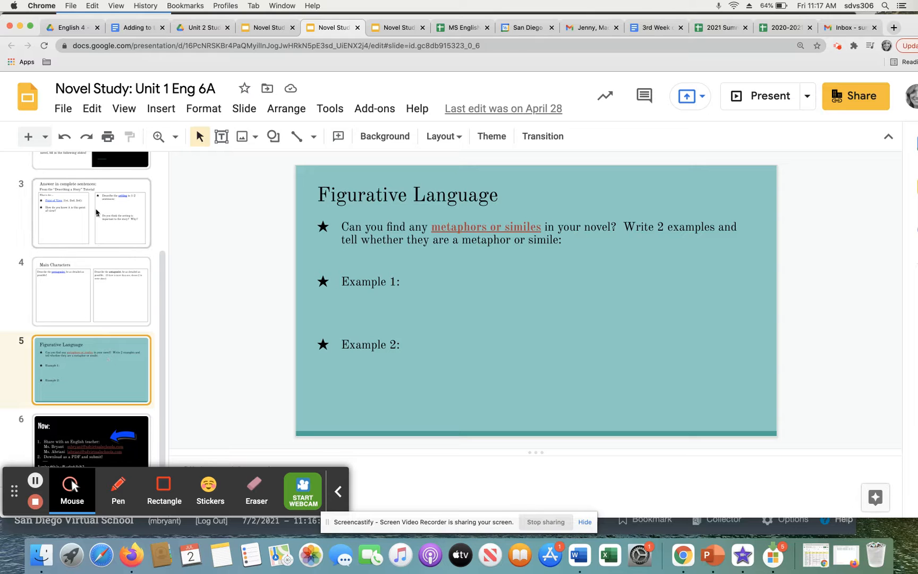
pyautogui.click(63, 109)
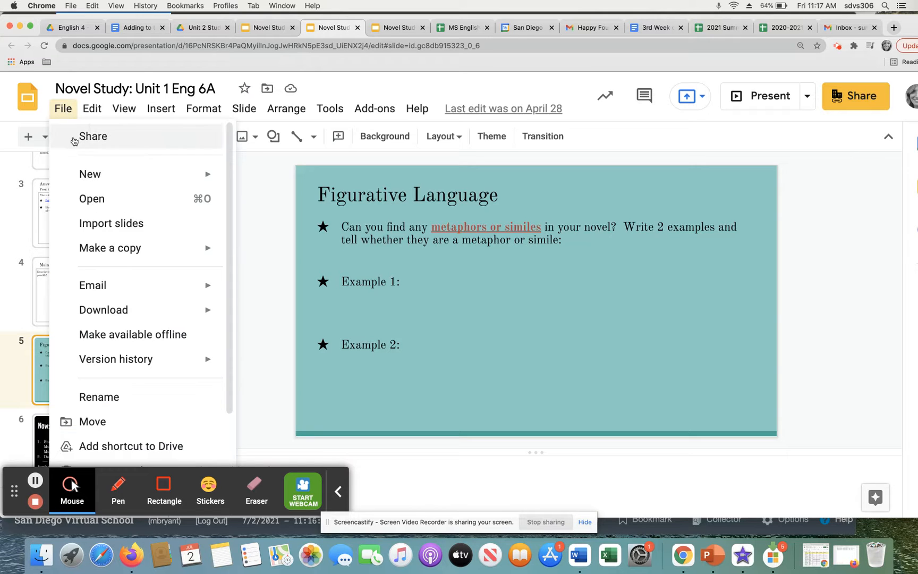
pyautogui.moveTo(103, 310)
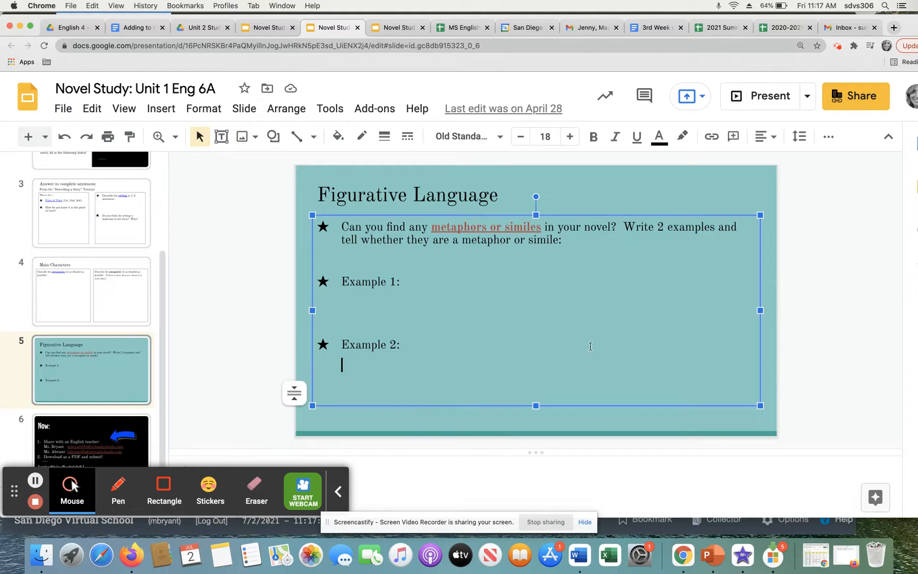
pyautogui.click(91, 439)
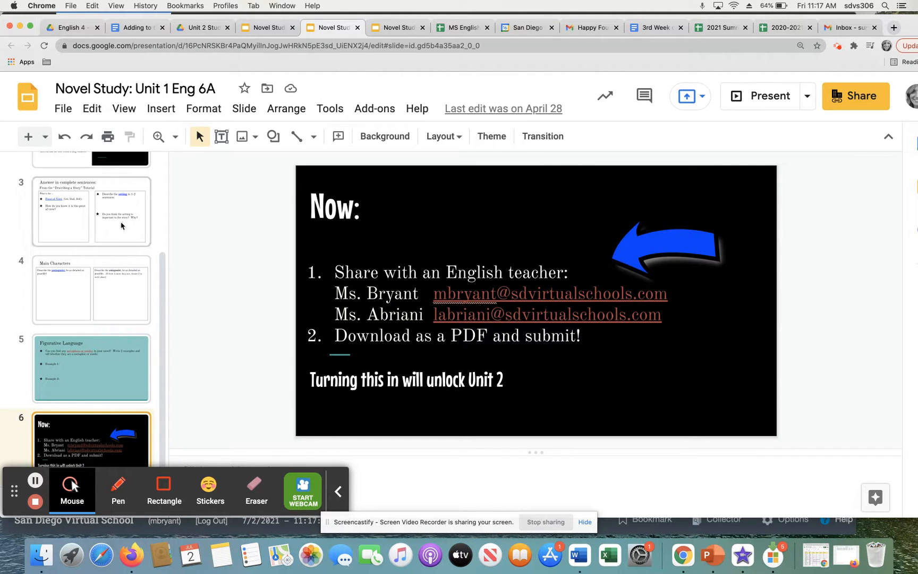
# - View the Main Characters and Figurative Language slides, then reopen the Novel Study Video Instructions deck
pyautogui.click(91, 290)
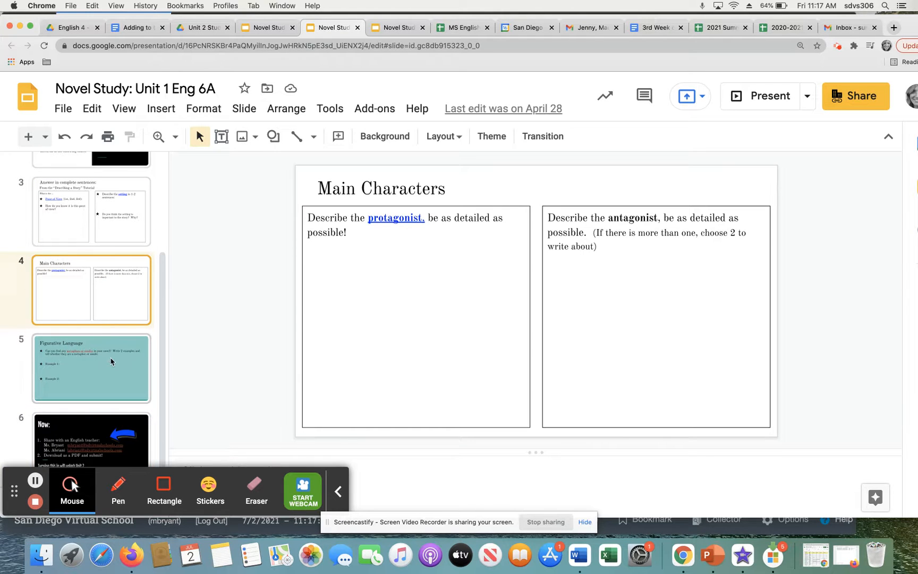
pyautogui.click(92, 368)
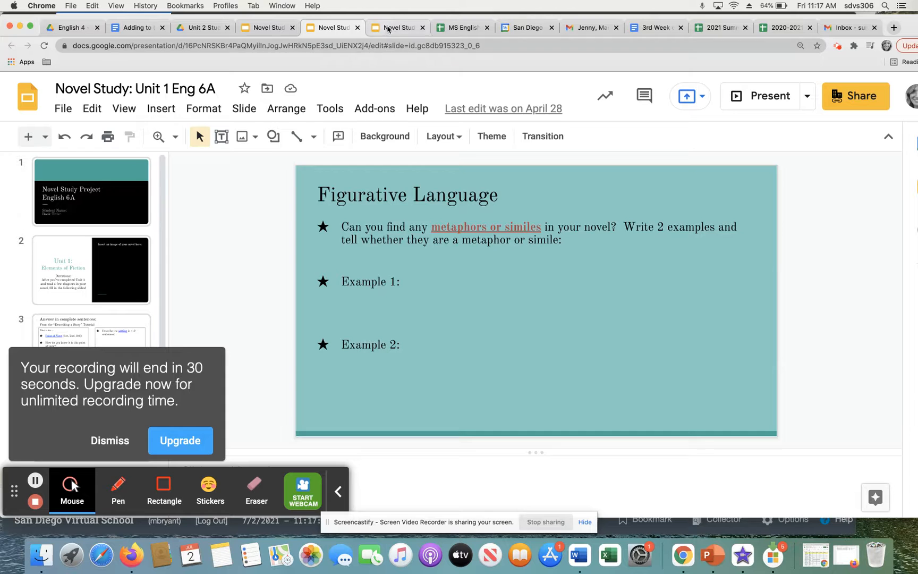
pyautogui.click(398, 28)
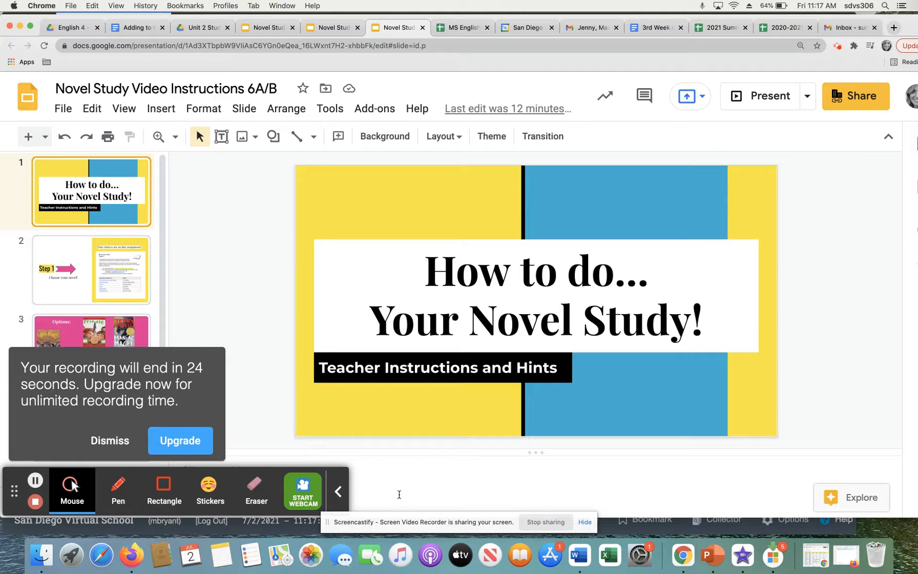
pyautogui.click(71, 491)
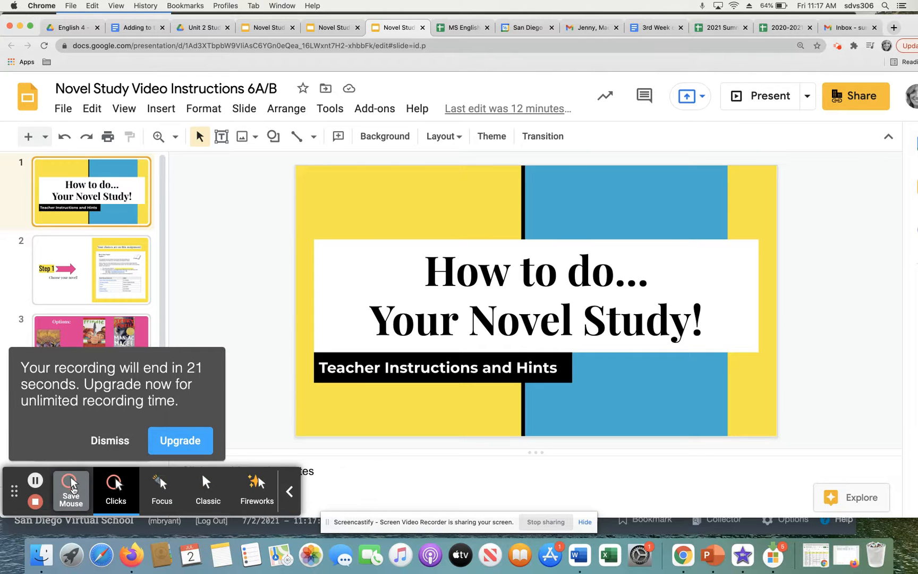